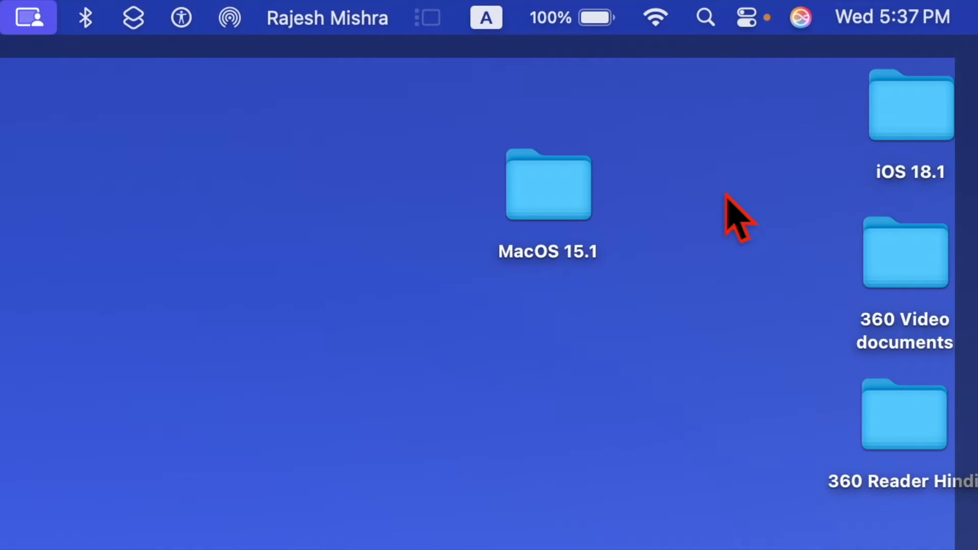
Open System Settings at General > Software Update and show the Beta Updates options
click(800, 17)
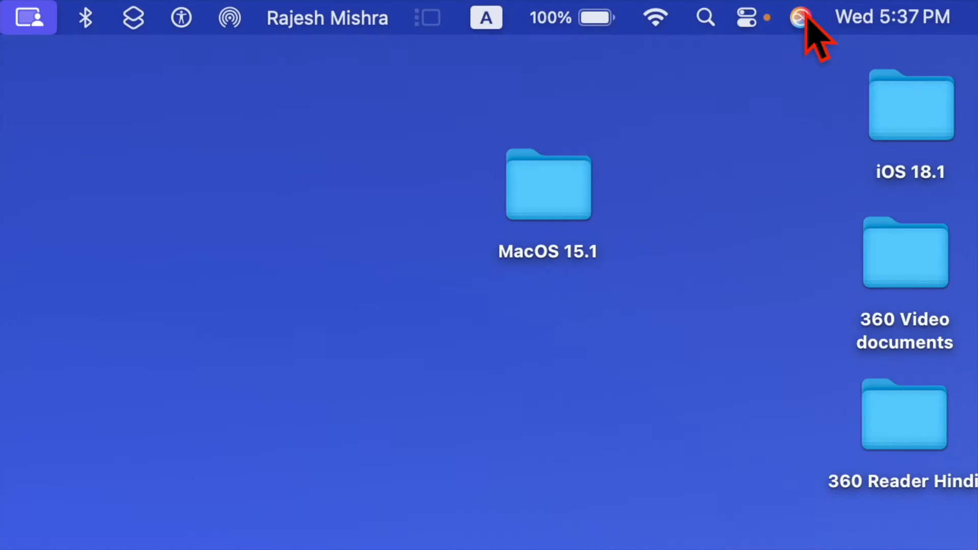
click(800, 17)
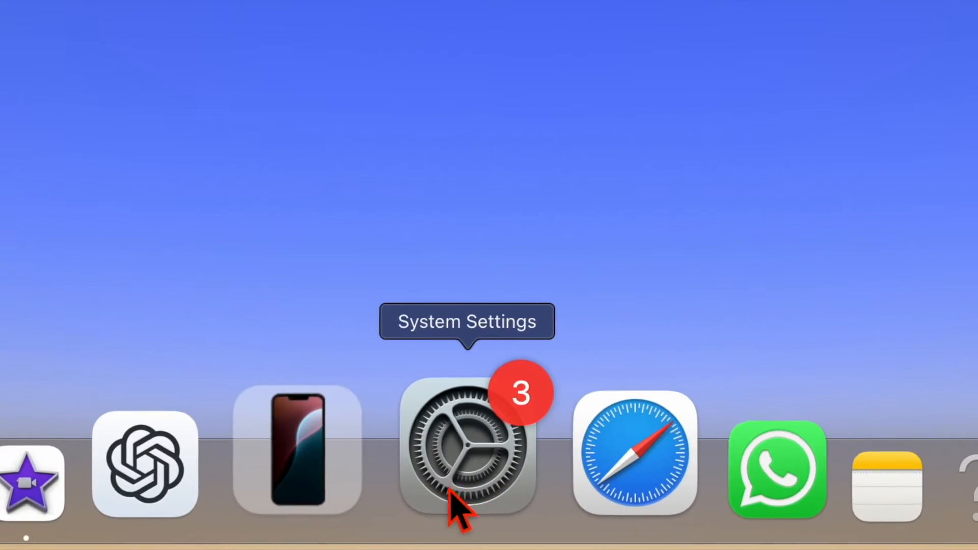
click(466, 450)
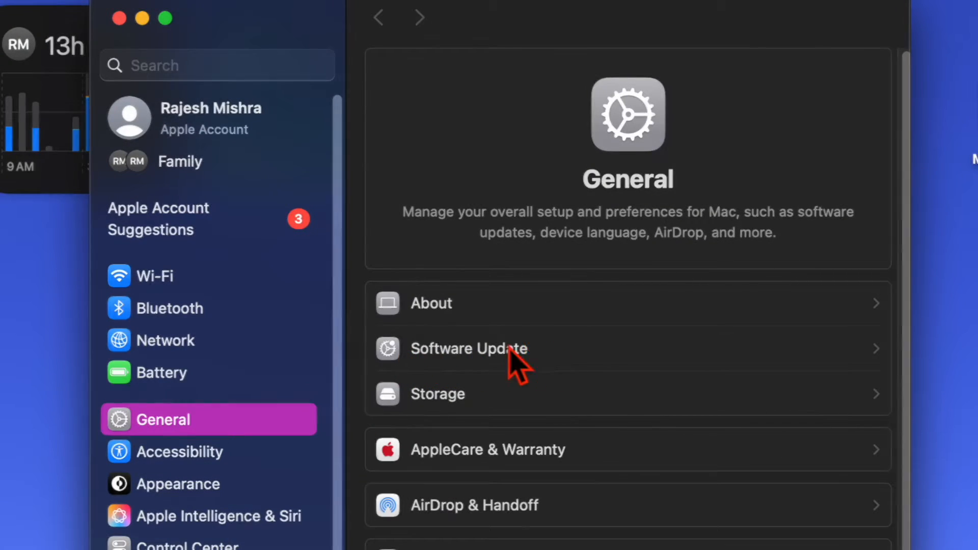
click(467, 348)
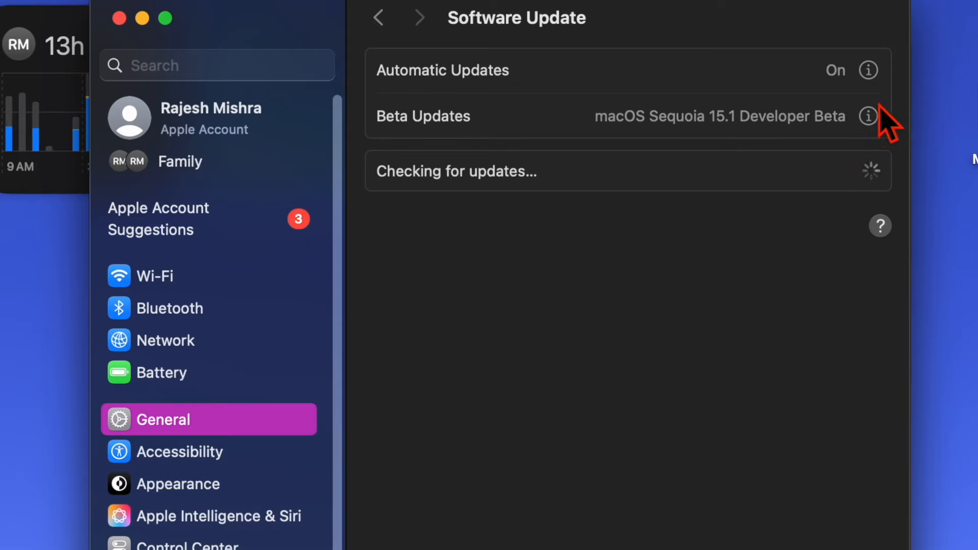
click(868, 117)
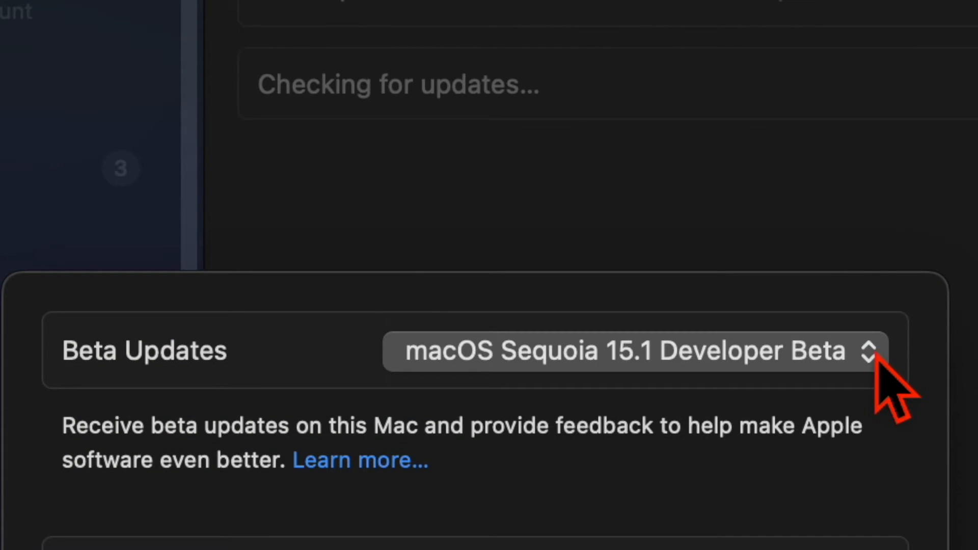
Select macOS Sequoia 15.1 Developer Beta as the beta channel and confirm with Done
click(623, 350)
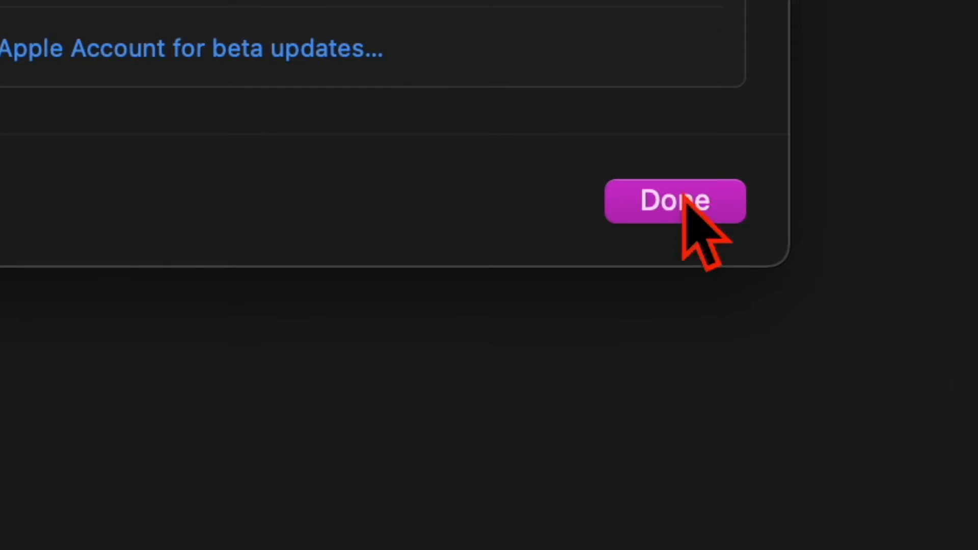
click(676, 201)
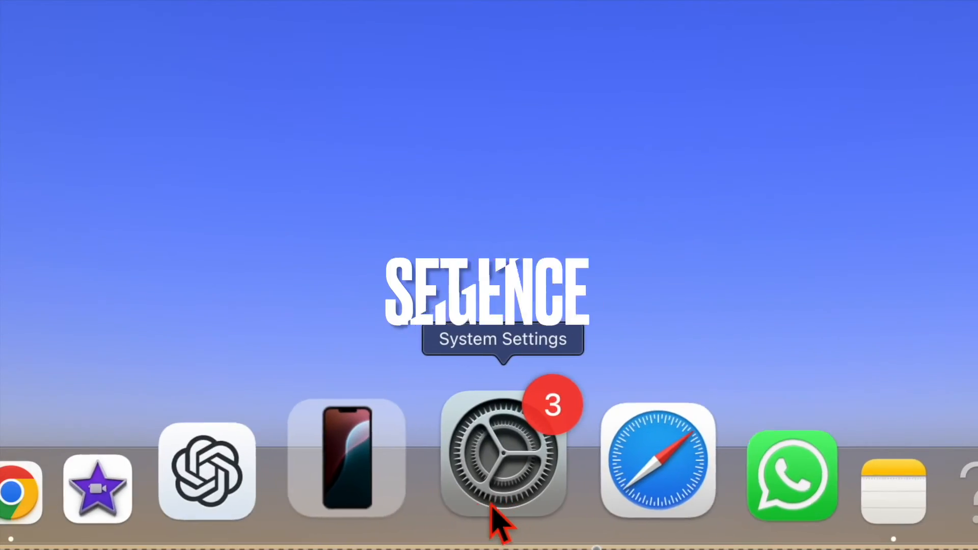
In Apple Intelligence & Siri, set Siri's language to English (United States)
click(502, 456)
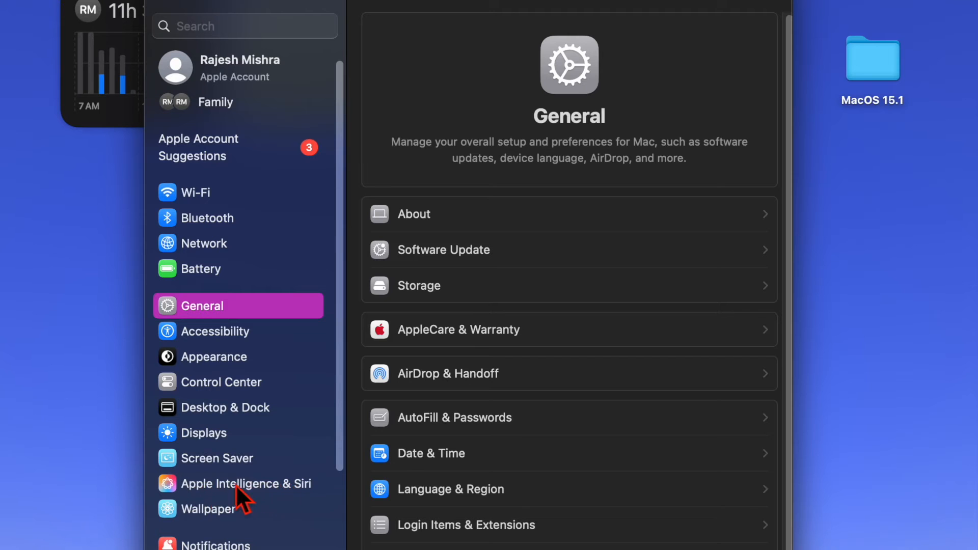
click(237, 483)
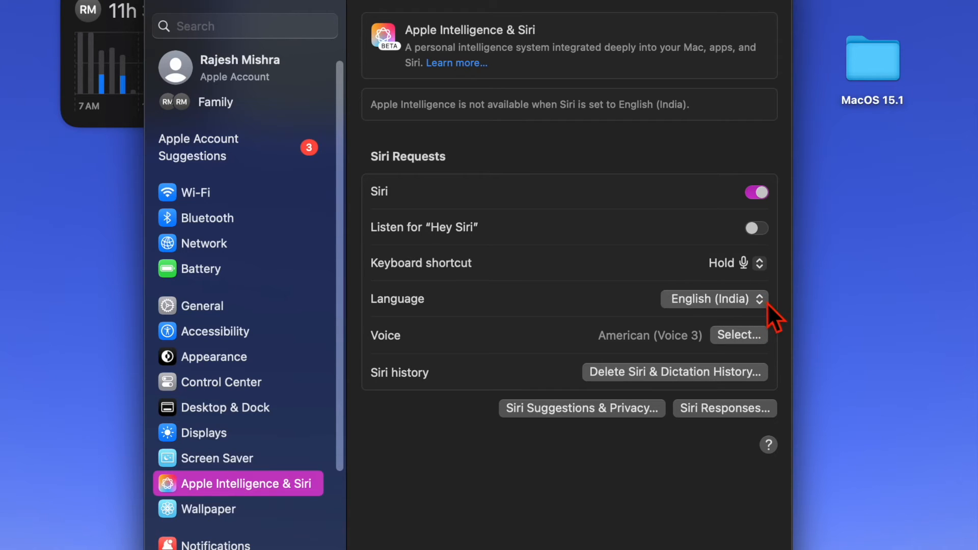
mouse_move(772, 309)
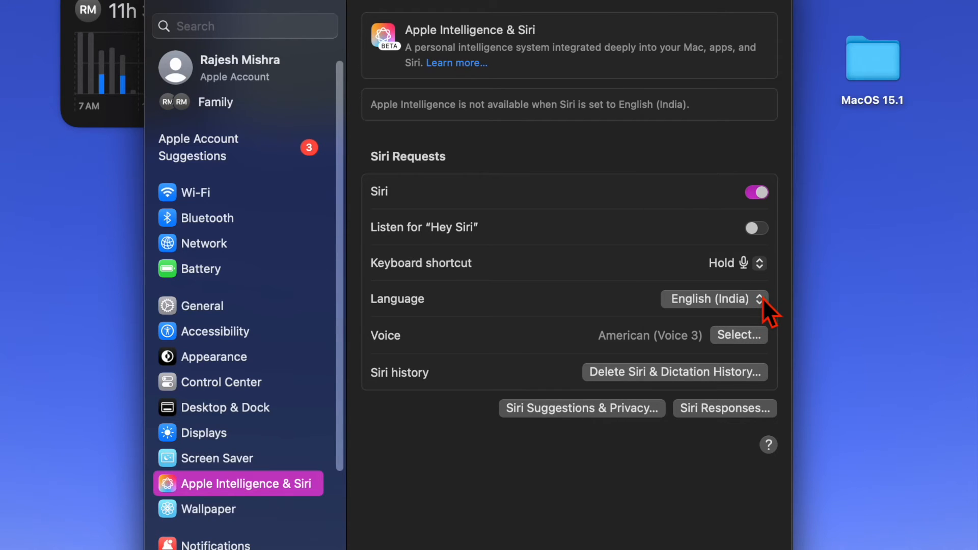
click(714, 299)
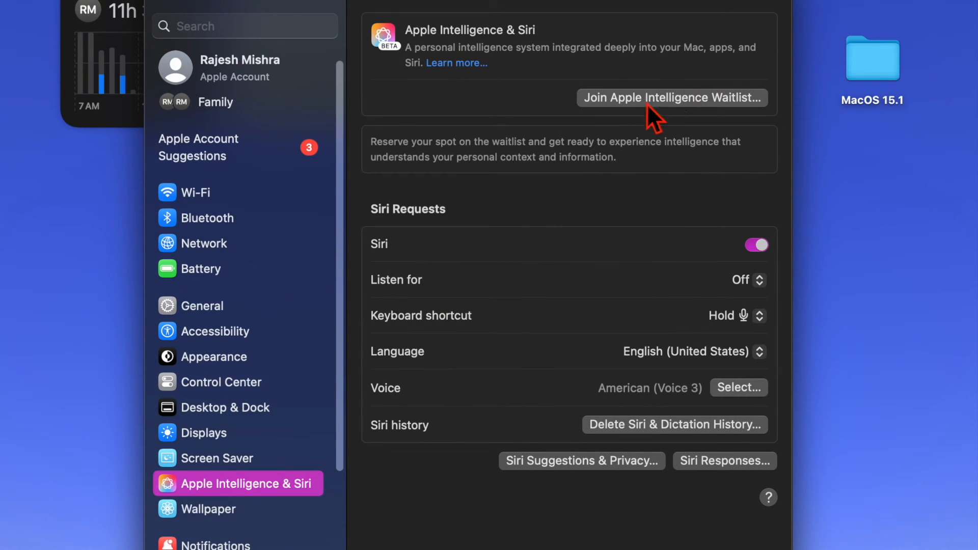
Join the Apple Intelligence waitlist, then open the Apple Intelligence Is Here notice
click(671, 98)
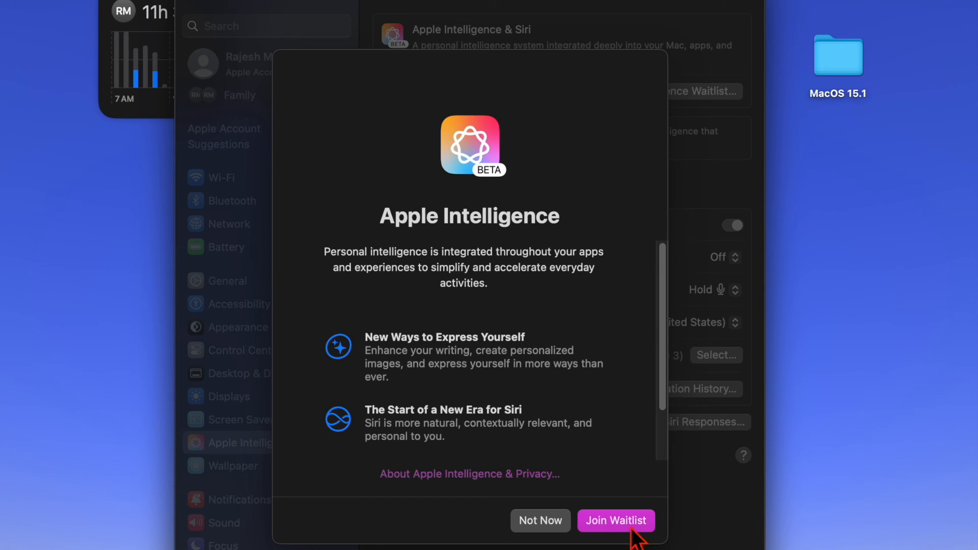
click(616, 520)
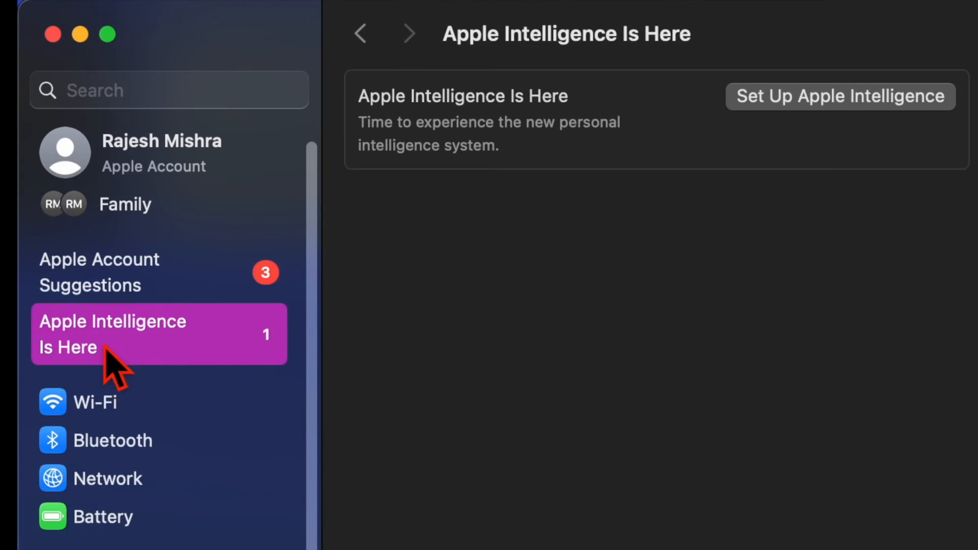
click(839, 96)
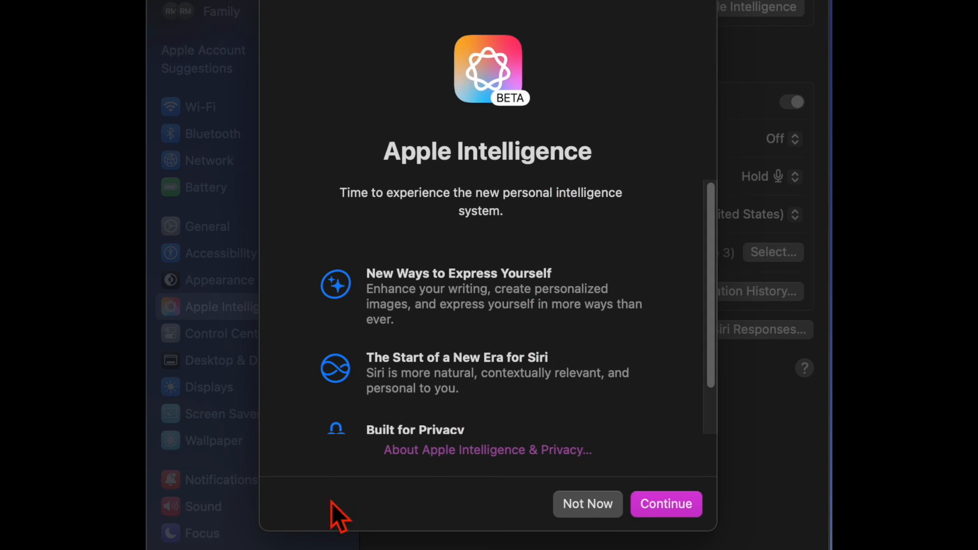
mouse_move(813, 103)
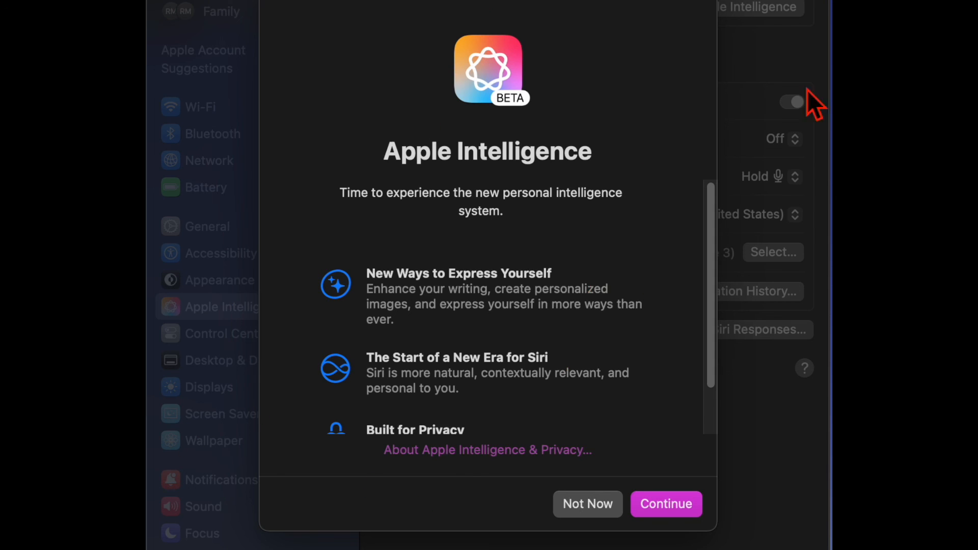